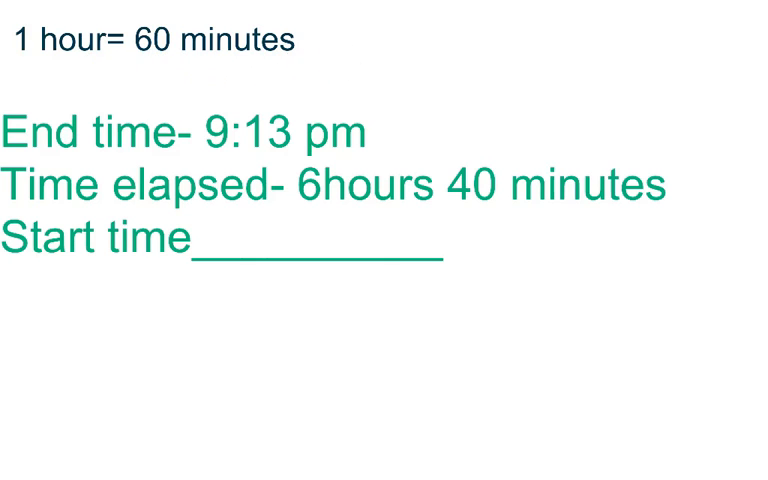
{"action": "mouse_move", "coordinate": [240, 156]}
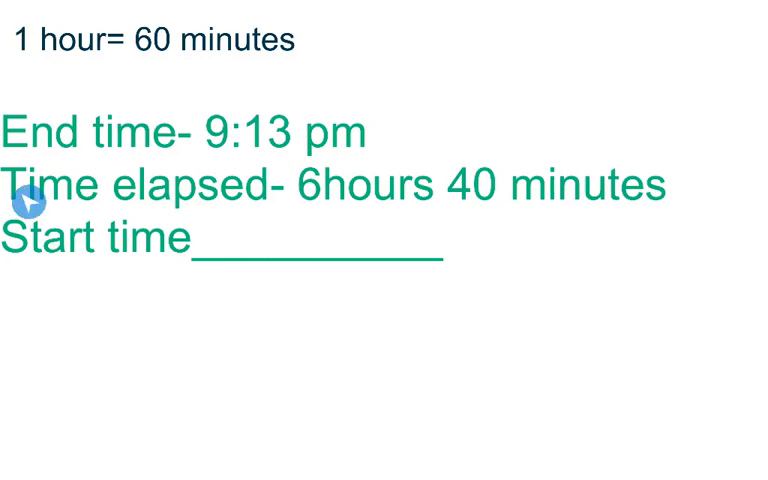
{"action": "mouse_move", "coordinate": [188, 272]}
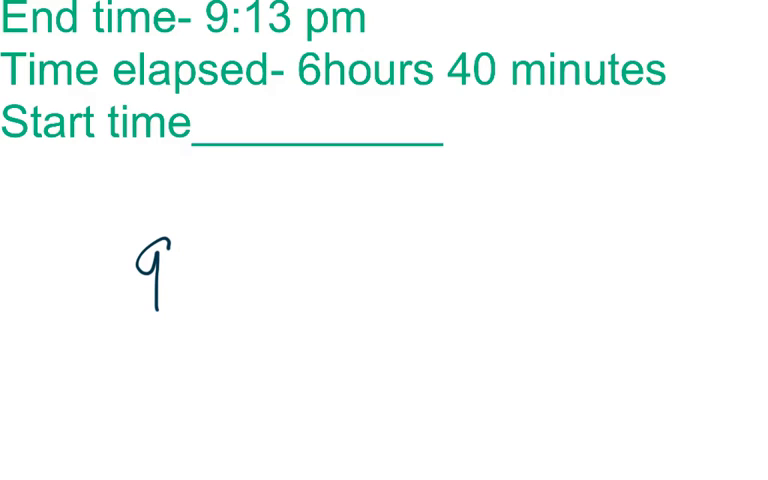
{"action": "type", "text": "hrs 13"}
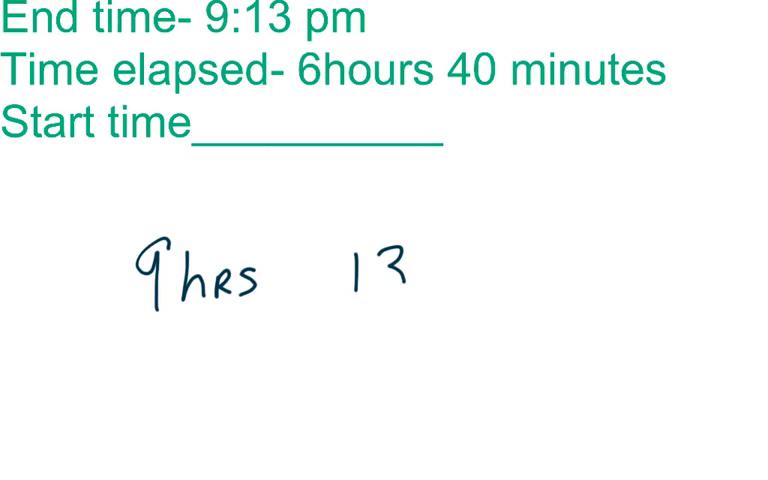
{"action": "type", "text": "mi"}
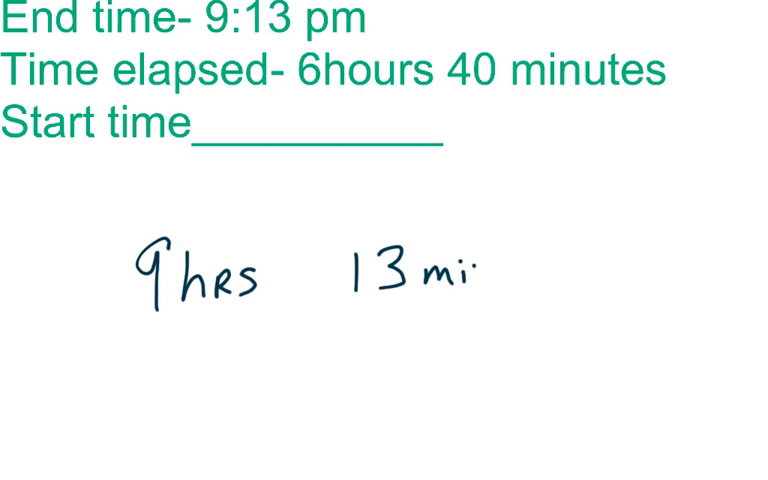